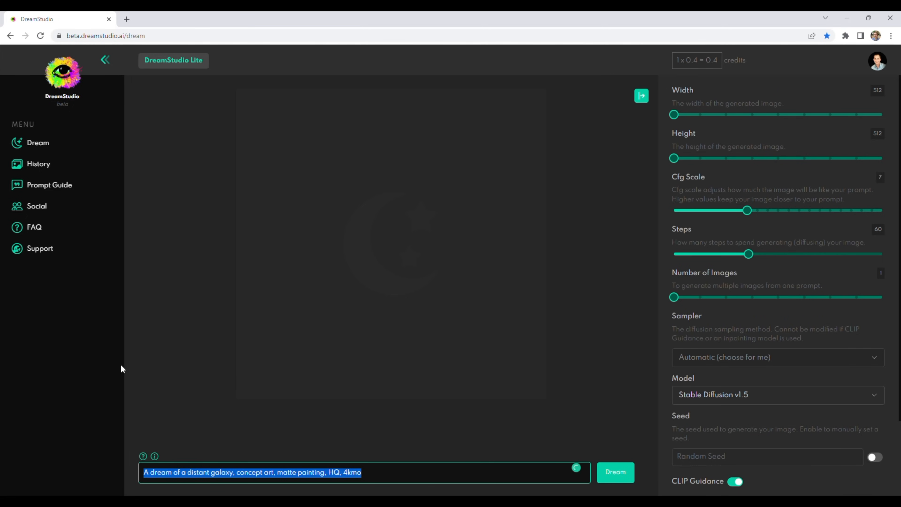
Enter the prompt 'modern raspberry pi desktop computer case' and raise Cfg Scale from 7 to 13
text(modern)
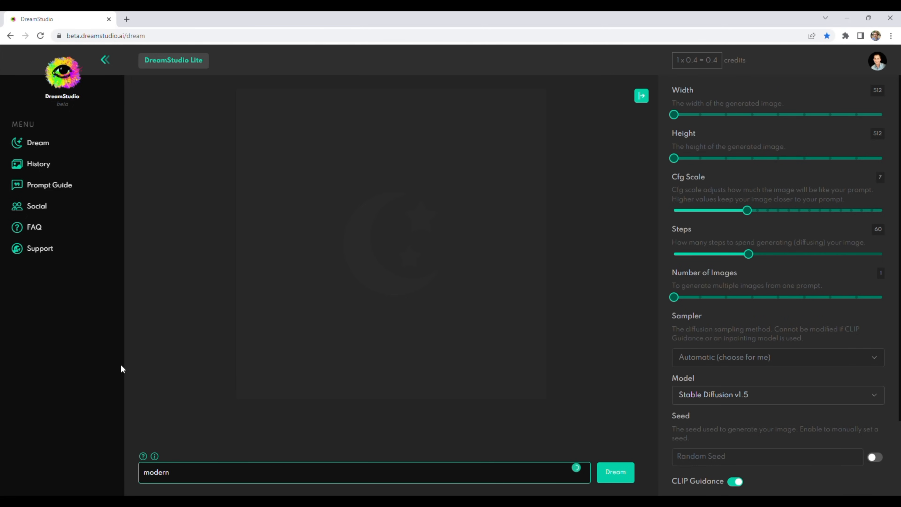
text(raspberry pi)
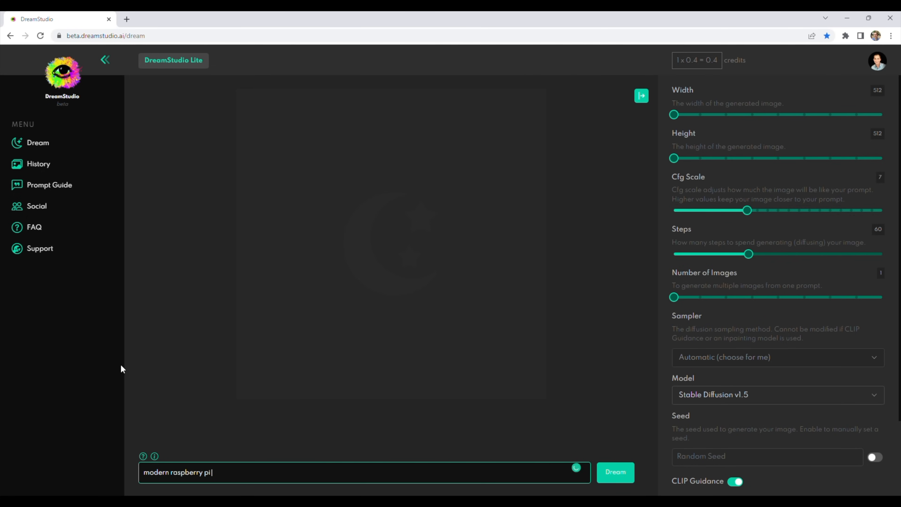
text(desktop computer case)
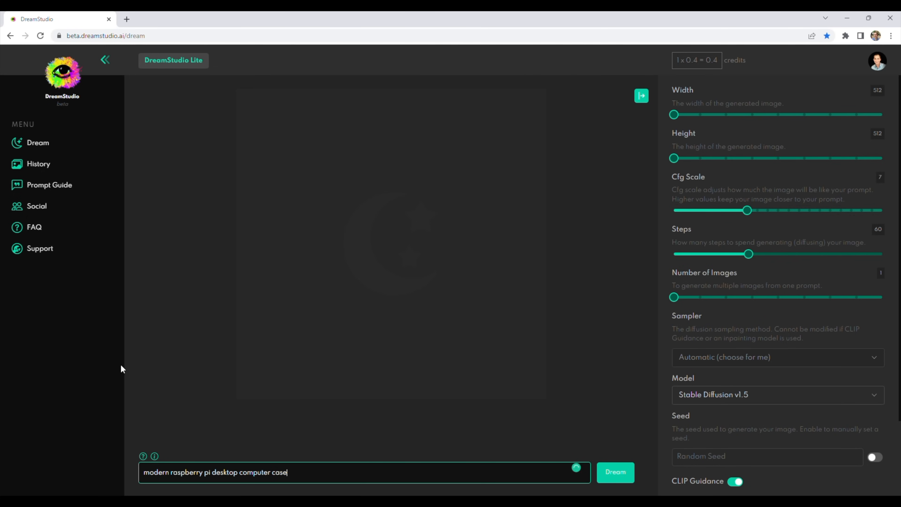
click(614, 472)
text( desi)
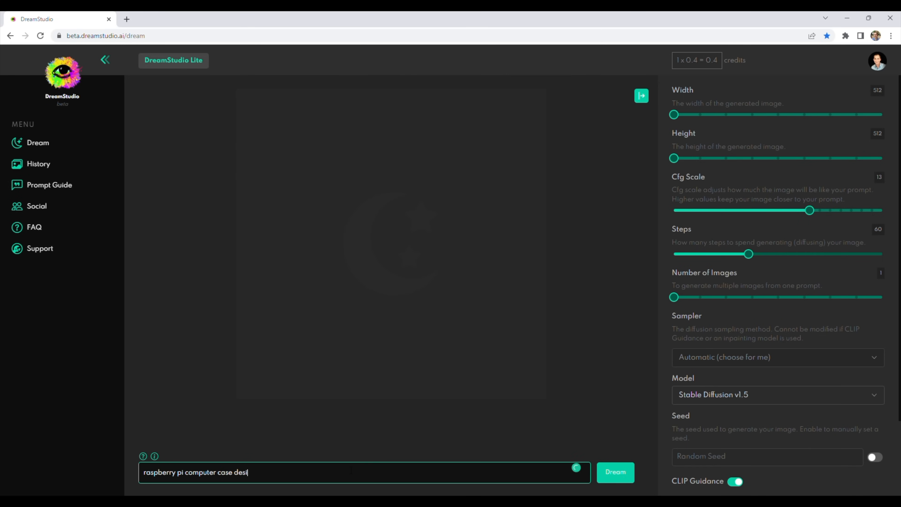
Generate four futuristic computer case images with Dream, ending on a steampunk prompt at Cfg 7
click(614, 472)
text(mo)
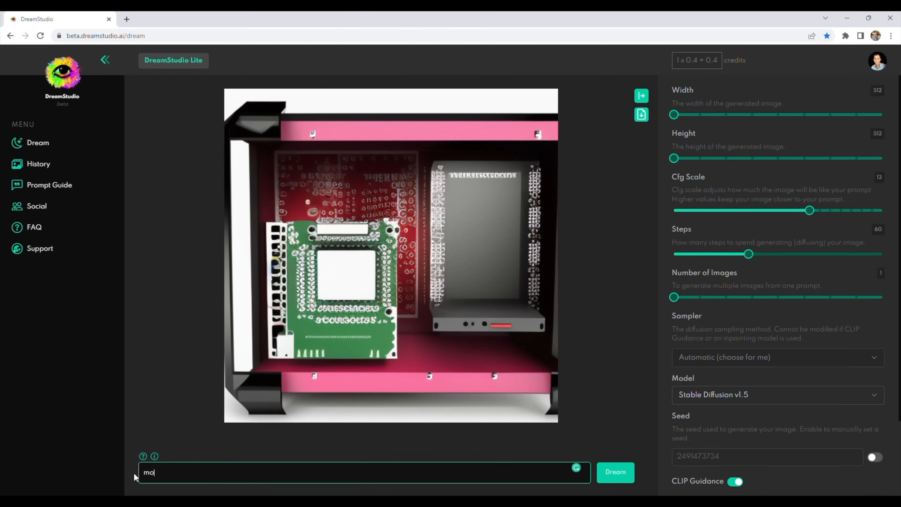
click(614, 472)
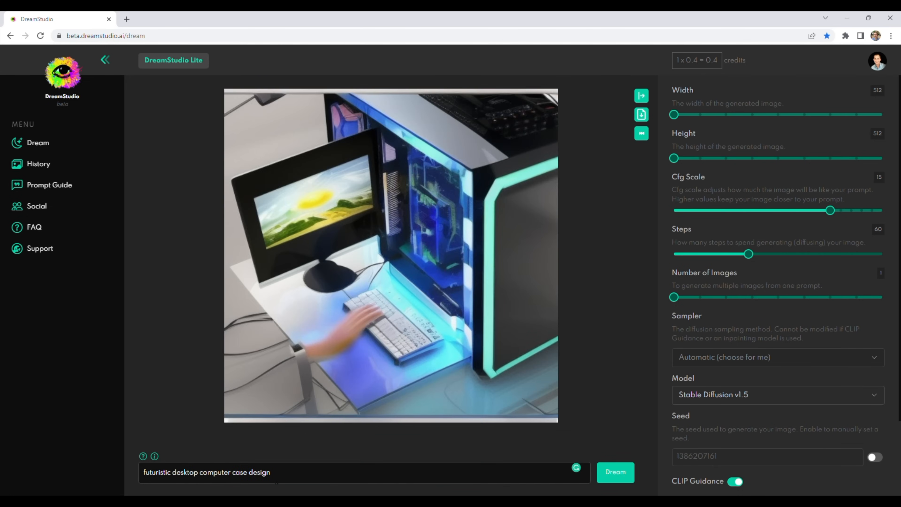
click(614, 472)
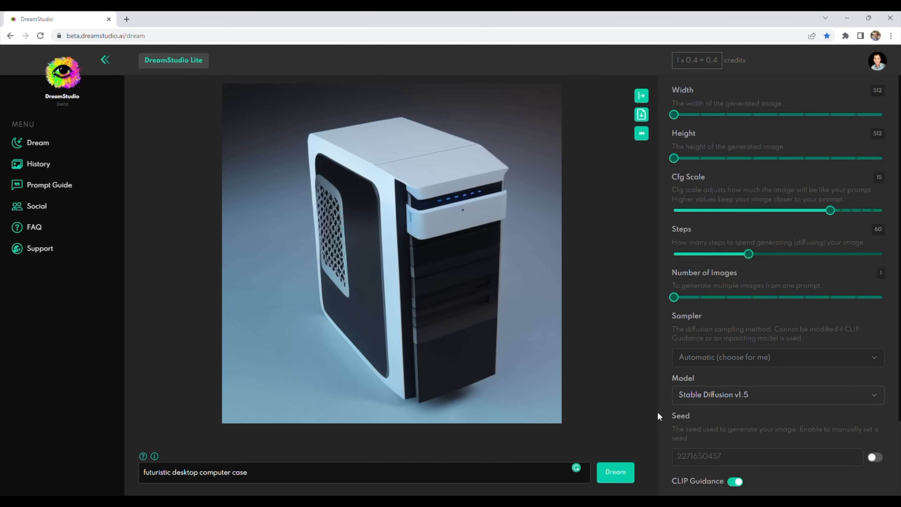
click(614, 472)
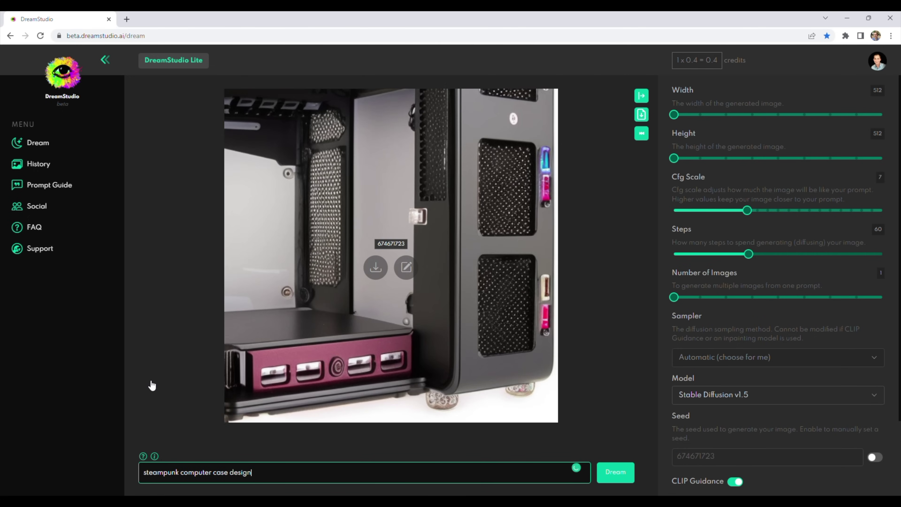
Generate steampunk case images, then a 'modern raspberry pi desktop computer case' image with blue-lit shelves
click(614, 471)
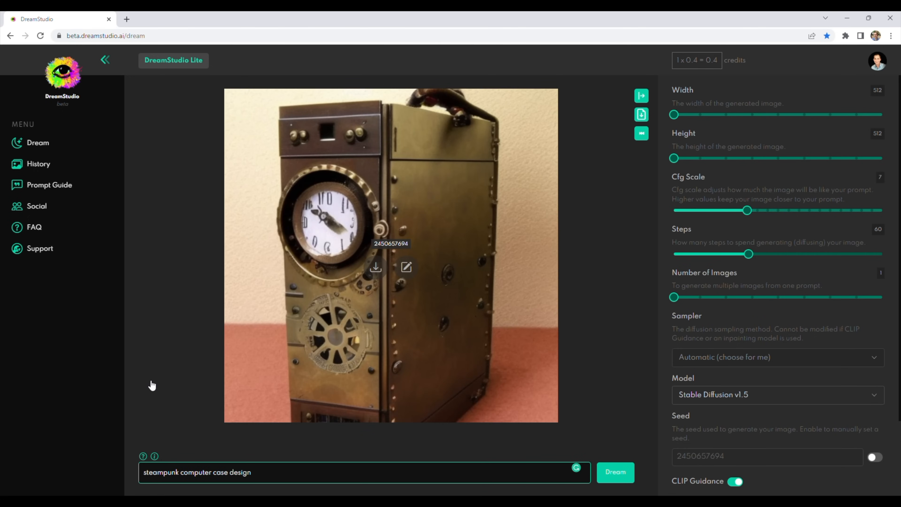
click(614, 472)
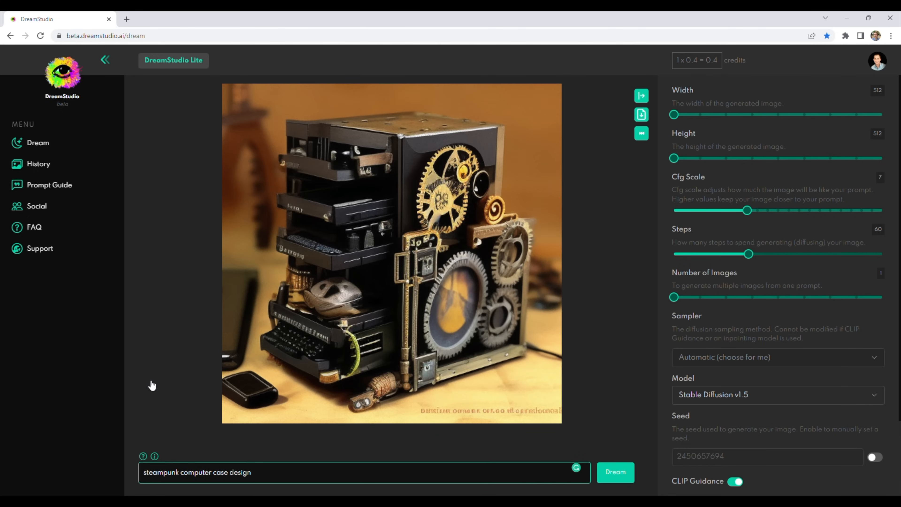
click(614, 472)
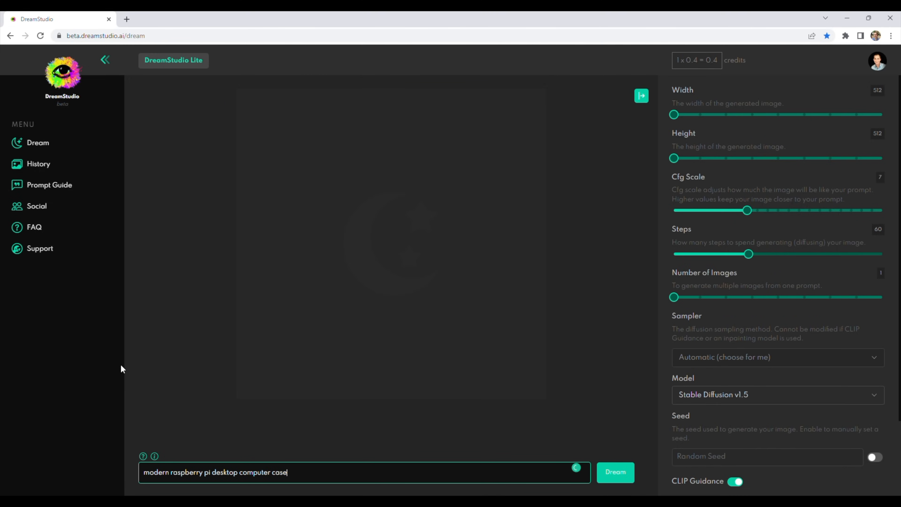
click(614, 472)
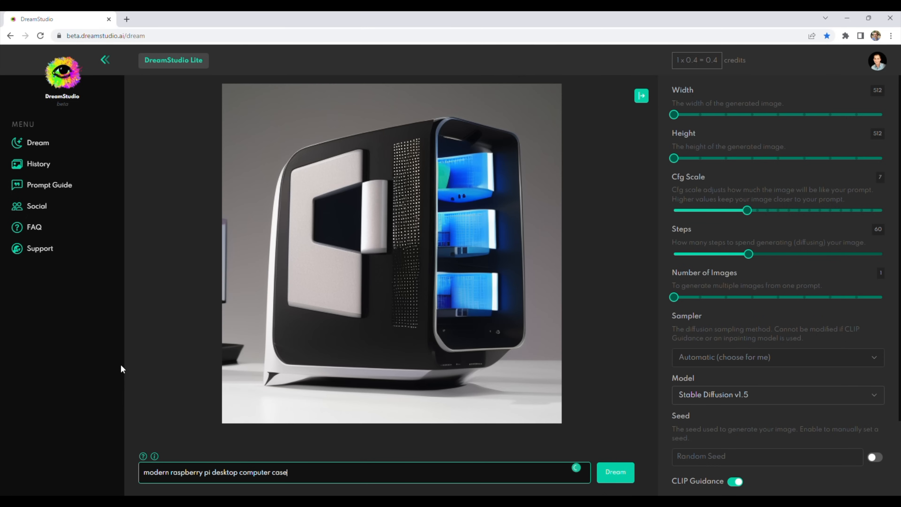